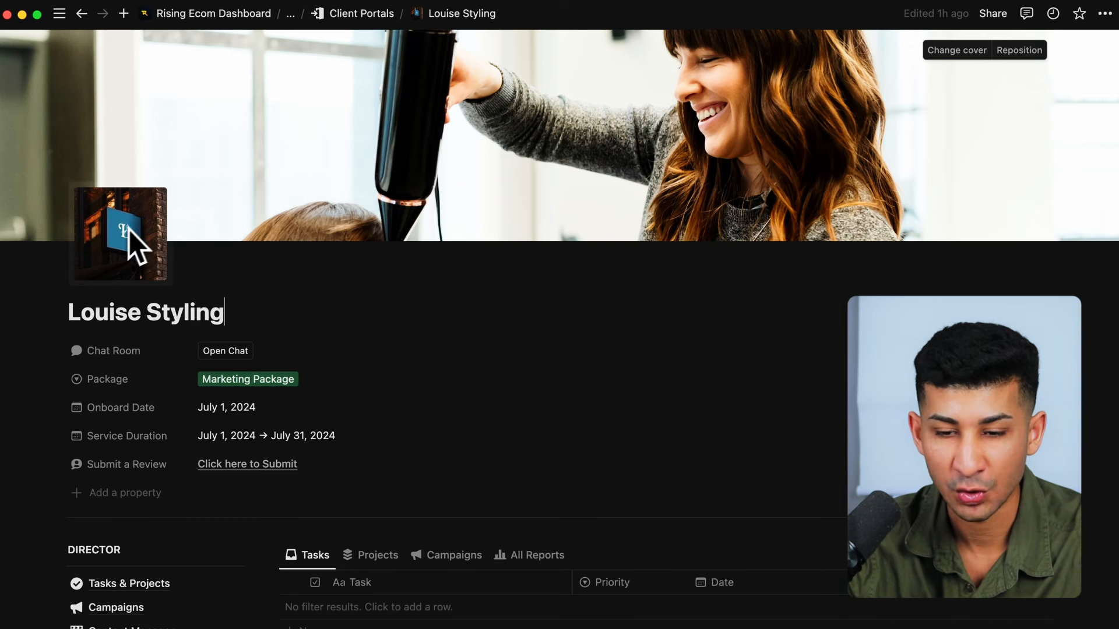
scroll("down", 3)
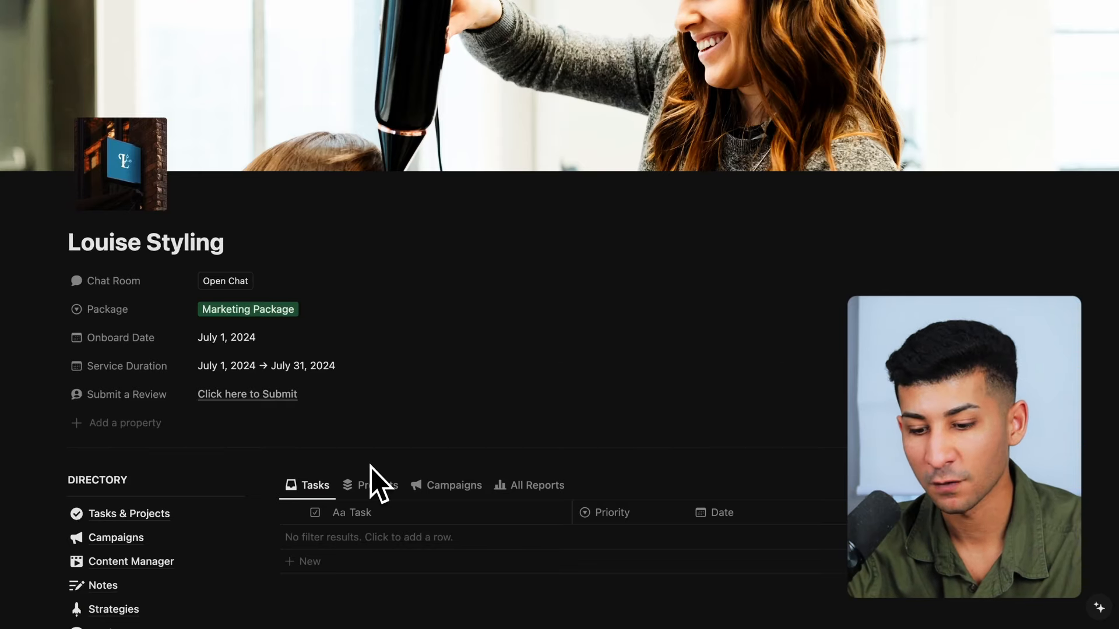